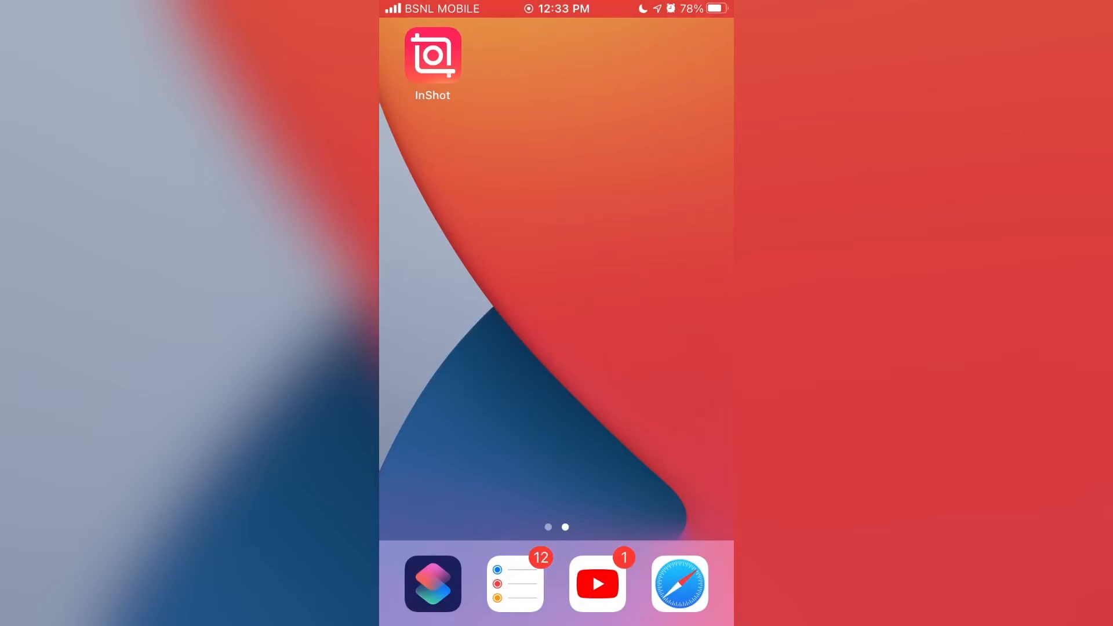
Step: Launch InShot and start a new video project using the six-second gallery clip
click(431, 56)
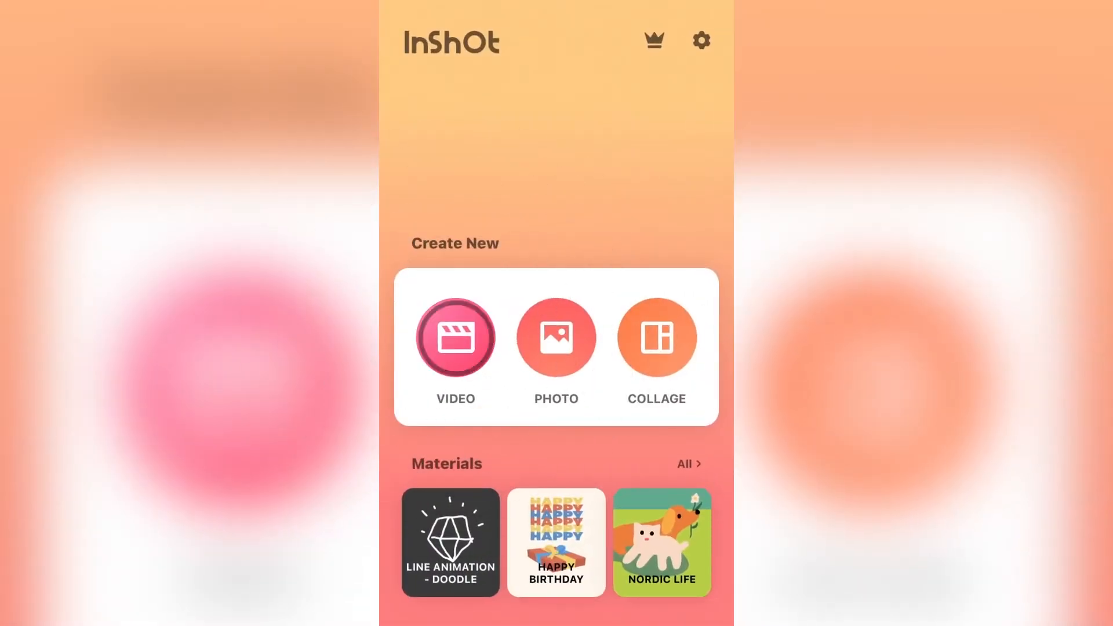
click(455, 337)
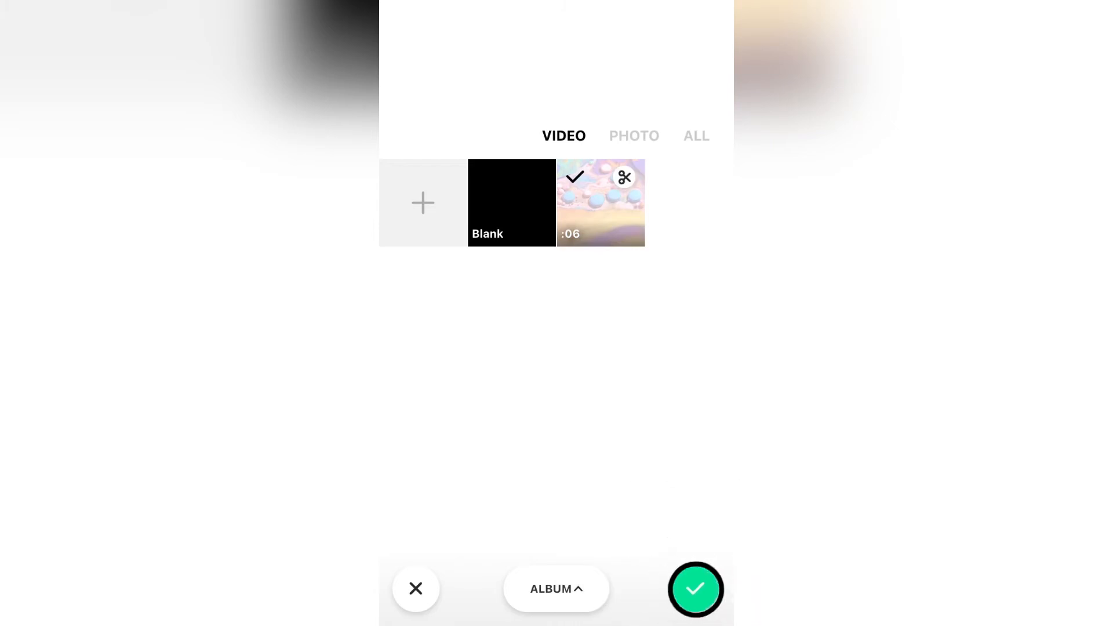
Step: Import the six-second clip into the editor and show the Canvas ratio options
click(415, 589)
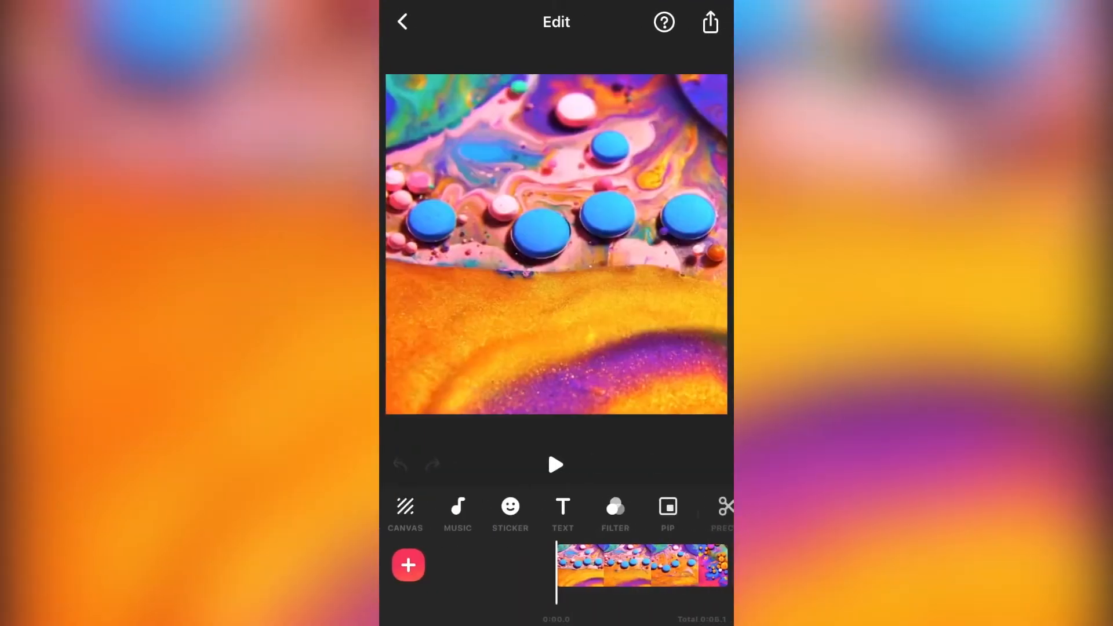
click(405, 512)
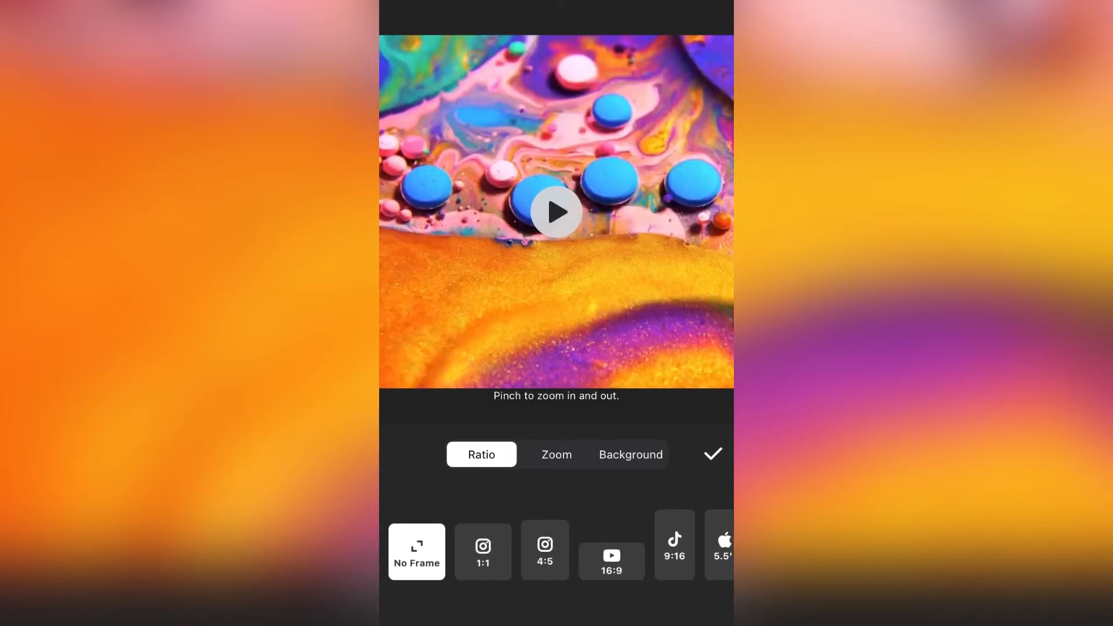
Step: Reframe the clip to the 16:9 canvas preset and show the Zoom options
click(611, 561)
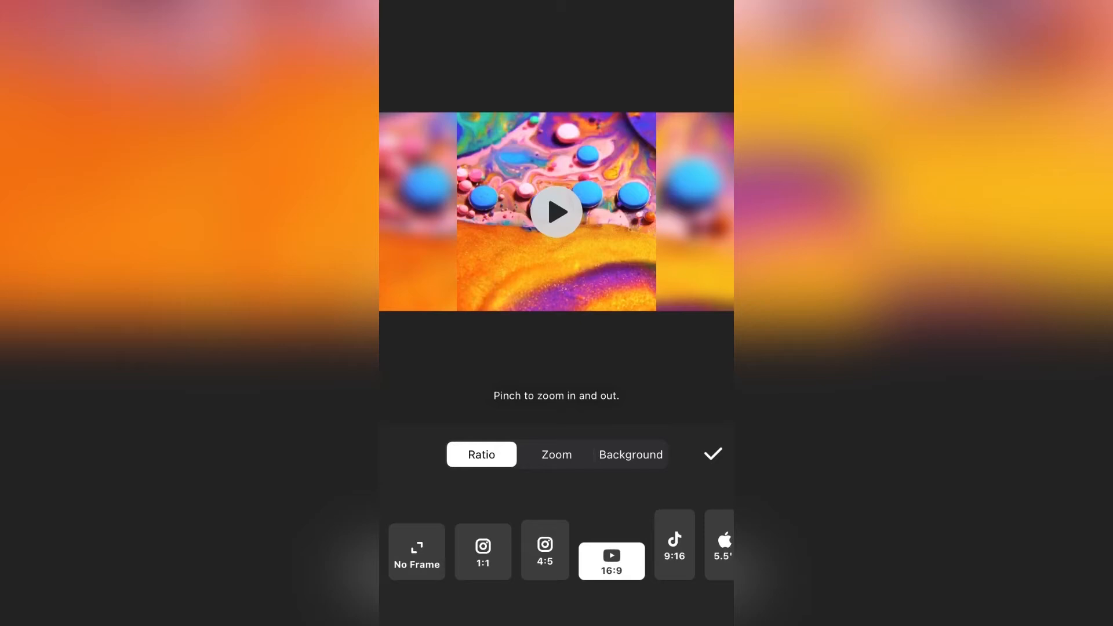
click(556, 455)
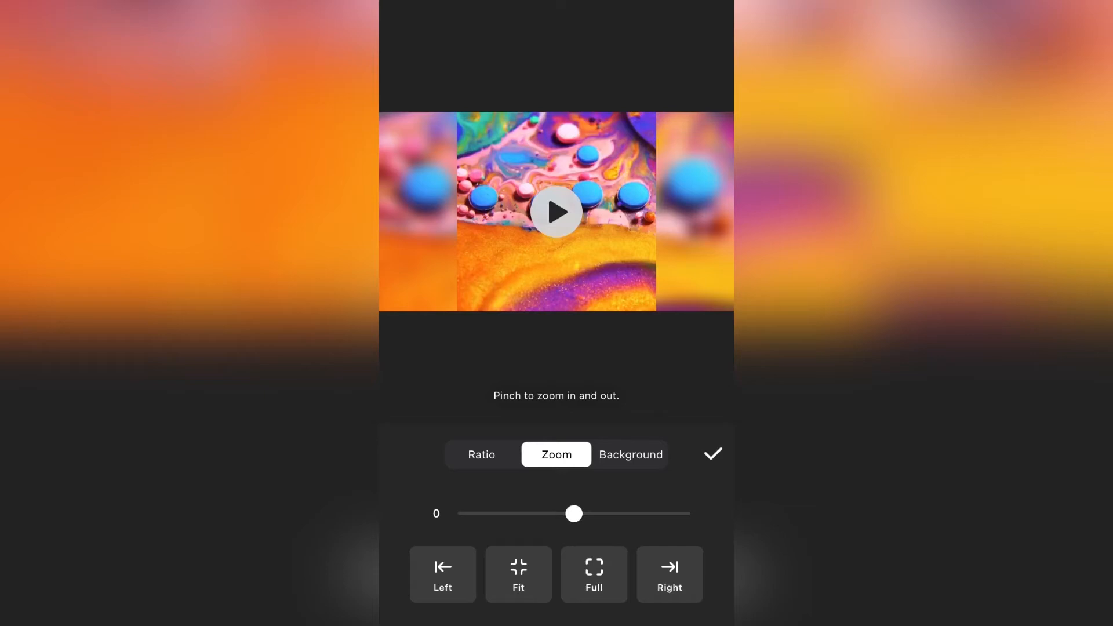
Step: Fill the side bars with the third, strongest Blur background and confirm the canvas
click(630, 453)
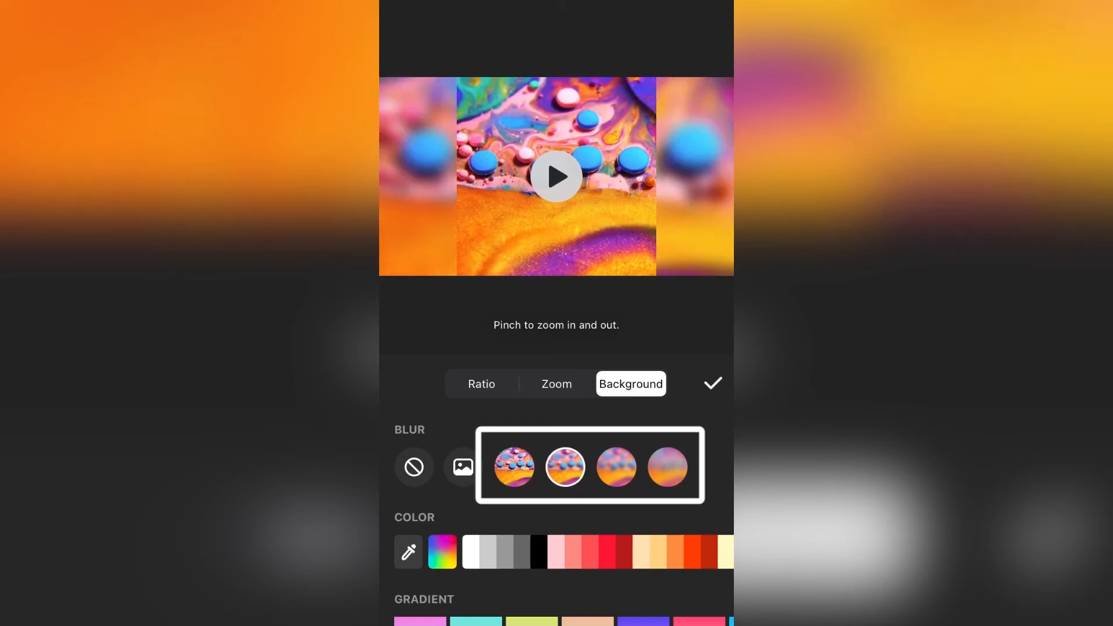
click(666, 467)
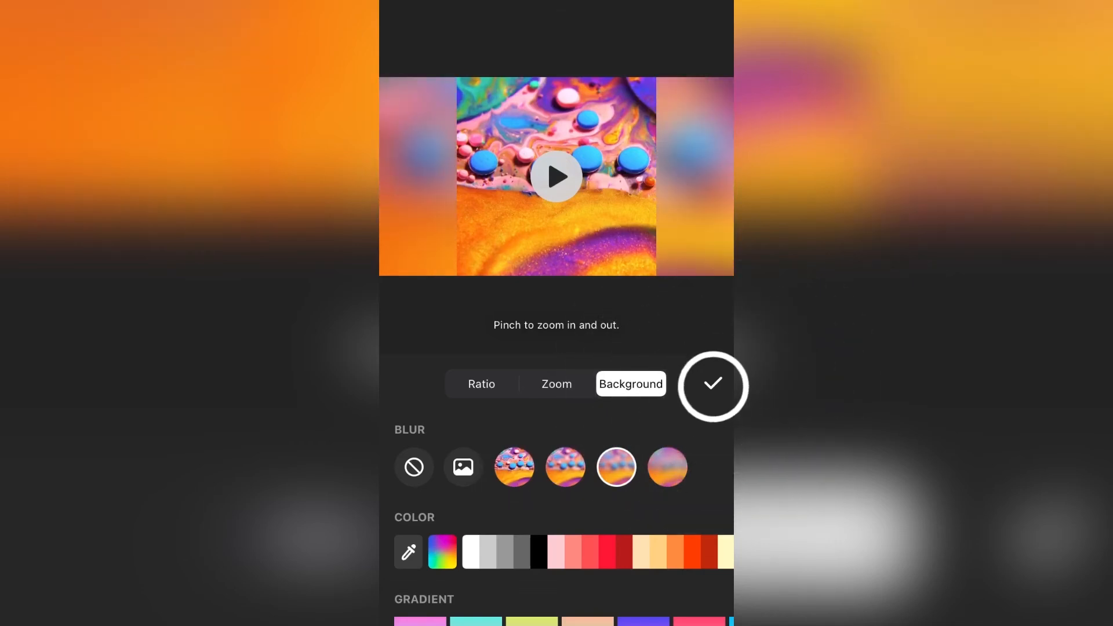
click(712, 386)
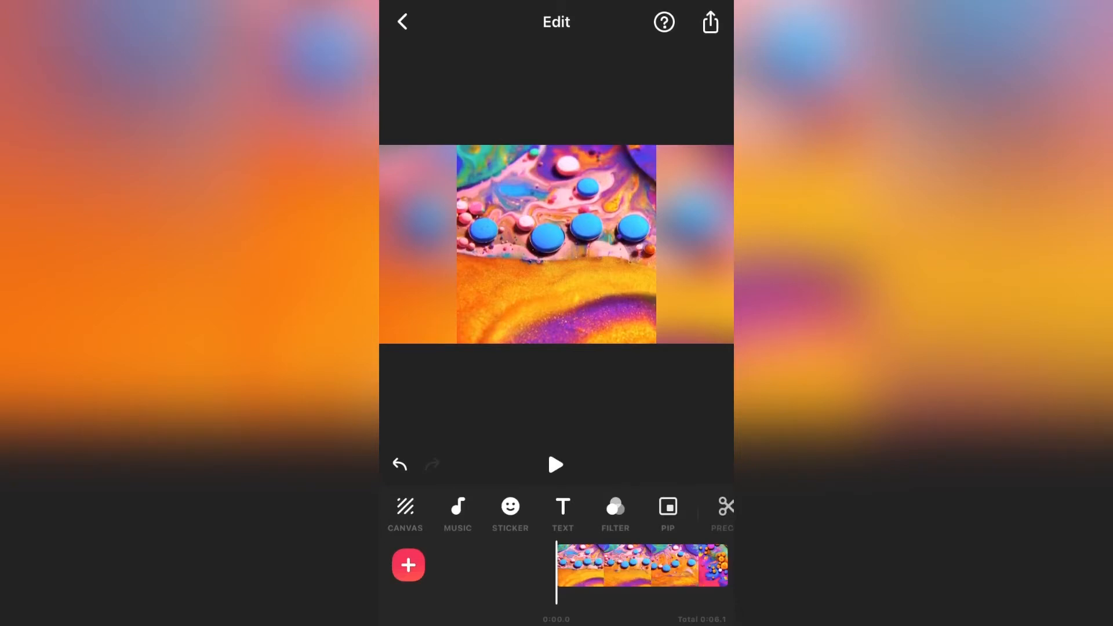
Step: Preview the 16:9 blurred-side video, export it to the gallery, and play the saved copy
click(556, 464)
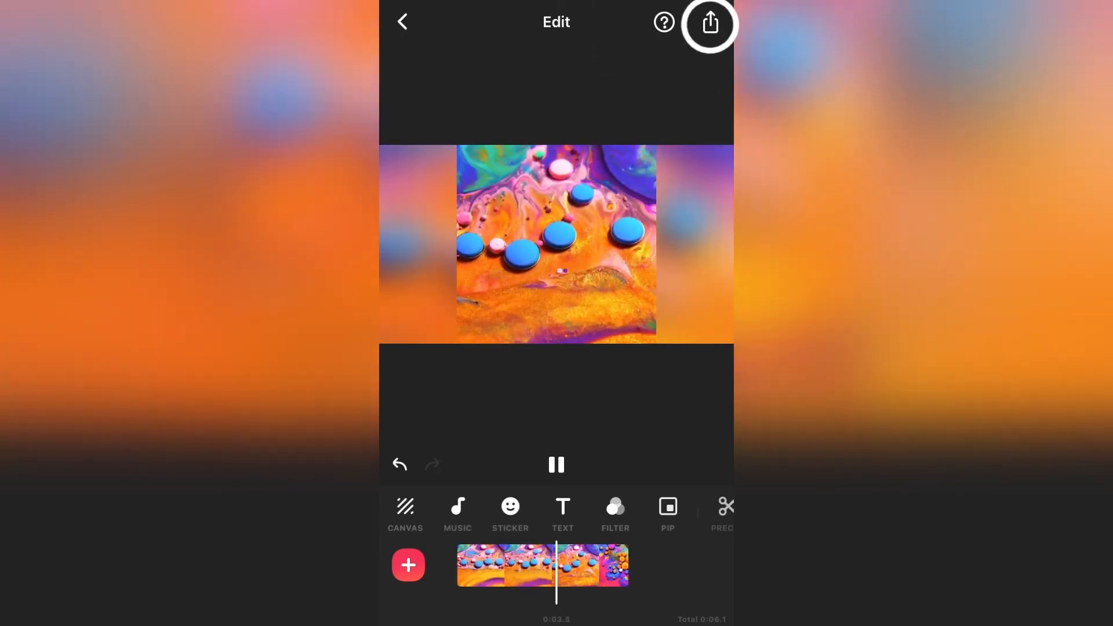
click(709, 22)
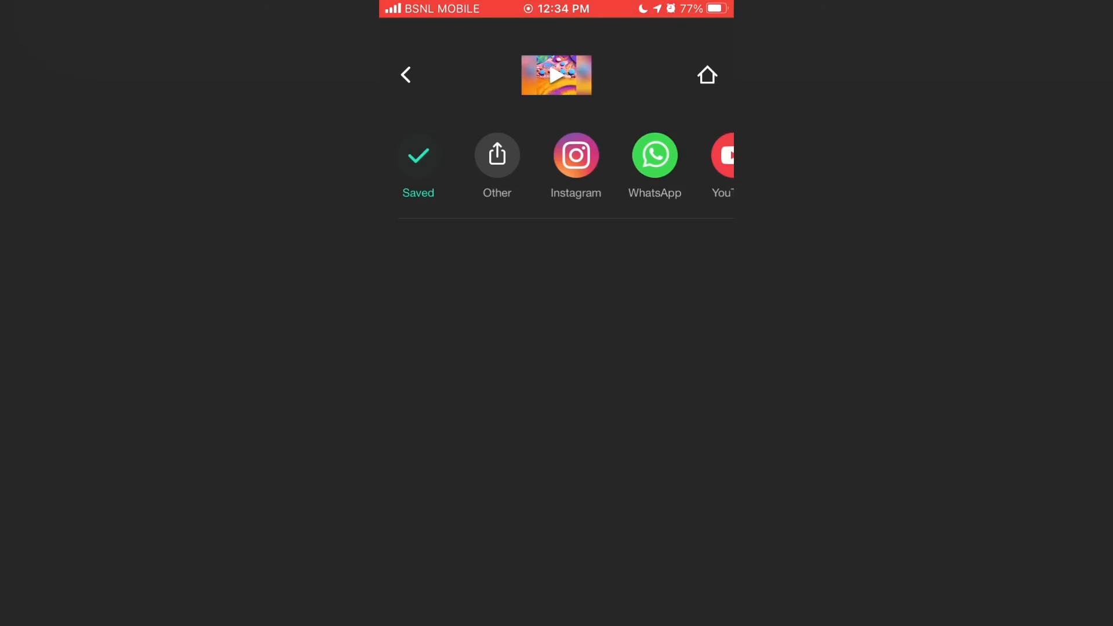
click(557, 75)
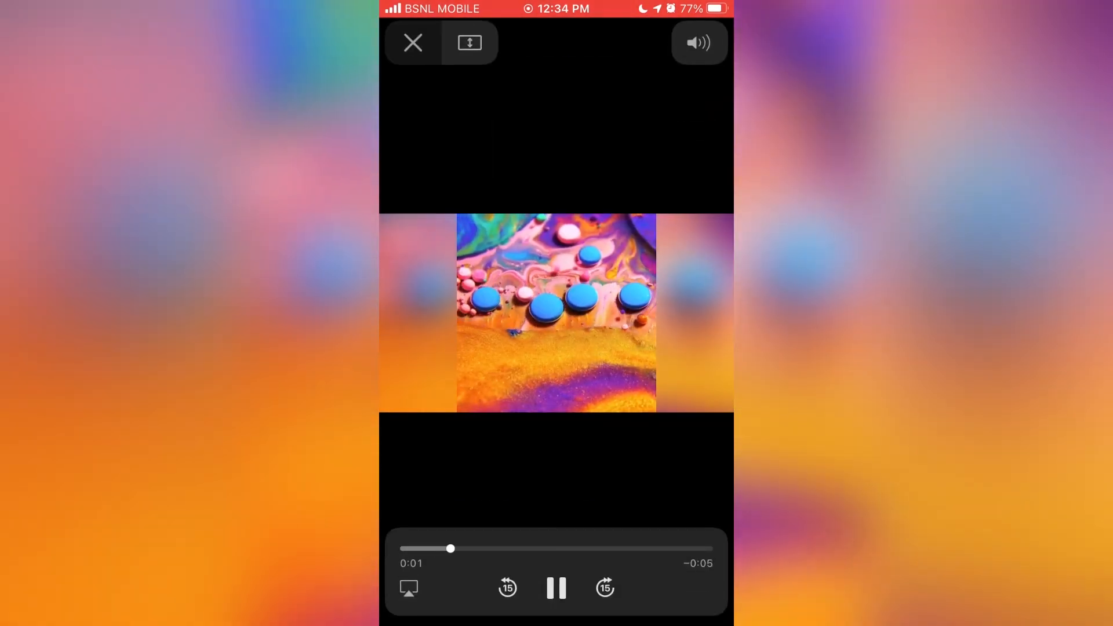